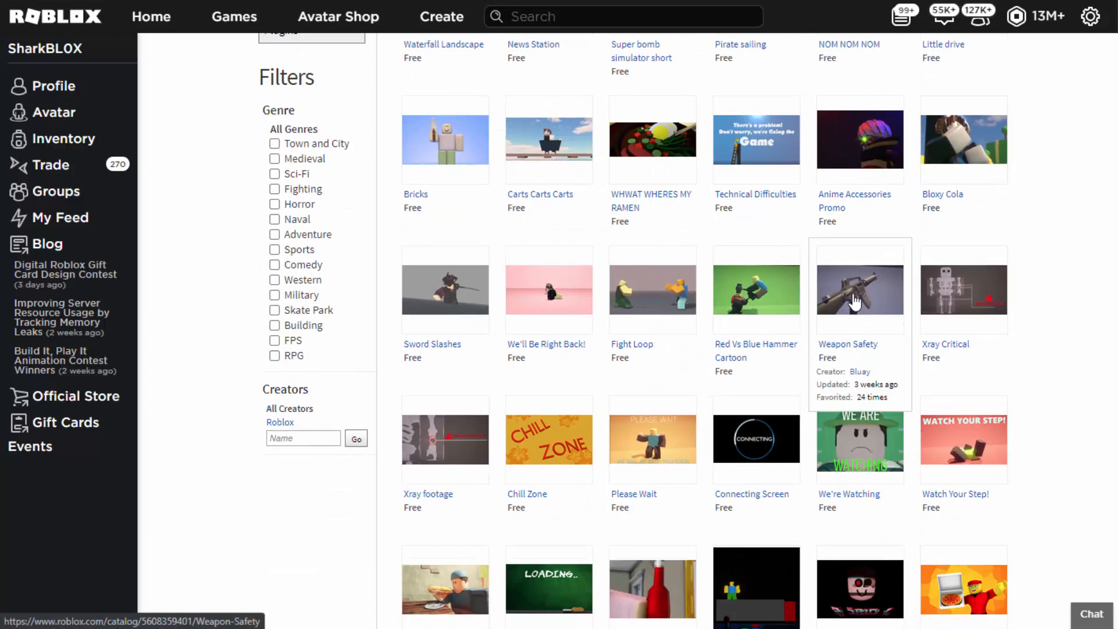
Add the free Weapon Safety video from the Library to your inventory
{"action": "left_click", "coordinate": [859, 291]}
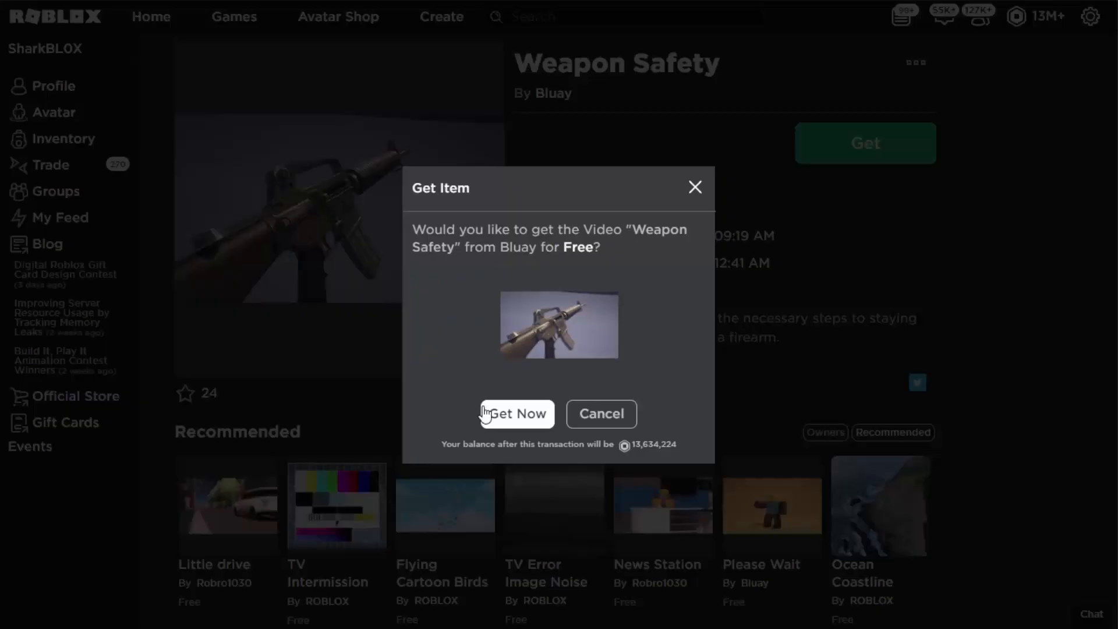
{"action": "left_click", "coordinate": [515, 414]}
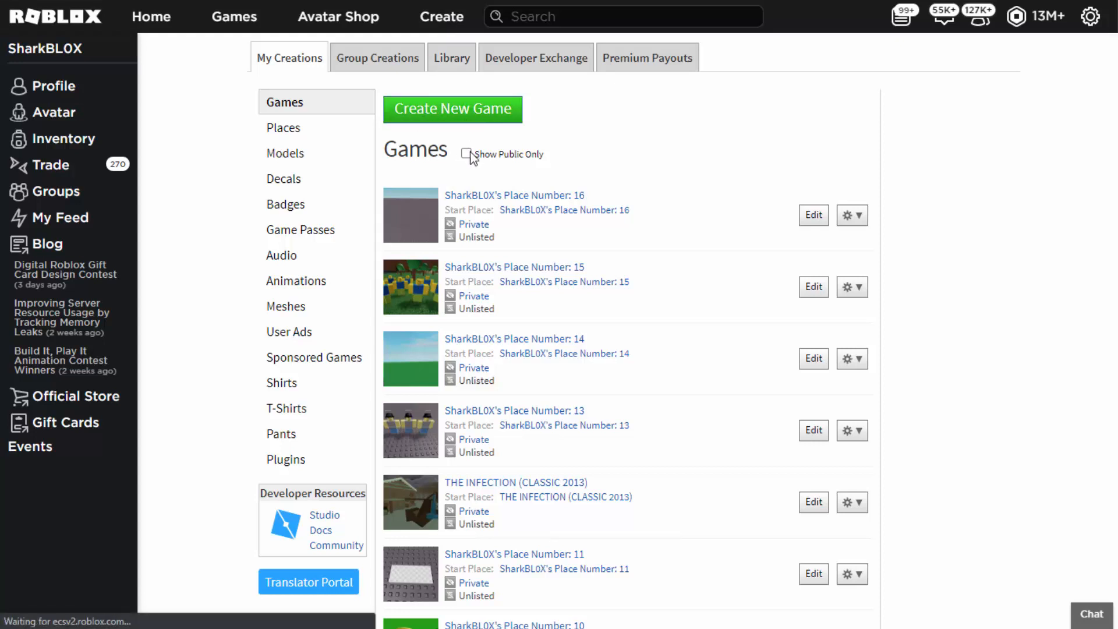
{"action": "left_click", "coordinate": [812, 214]}
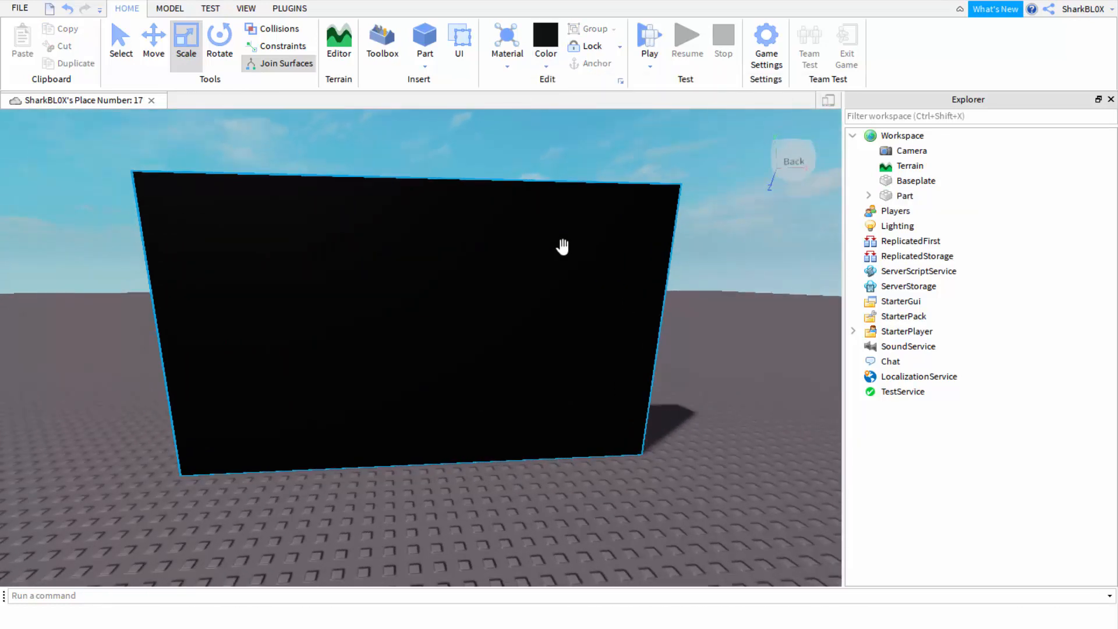
{"action": "left_click", "coordinate": [649, 37]}
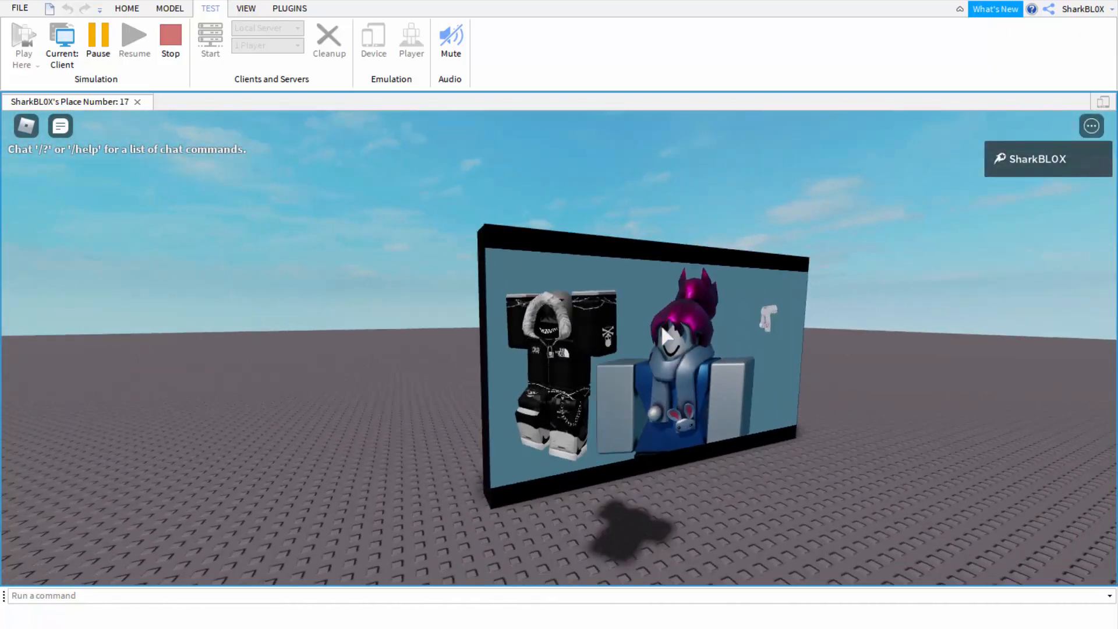